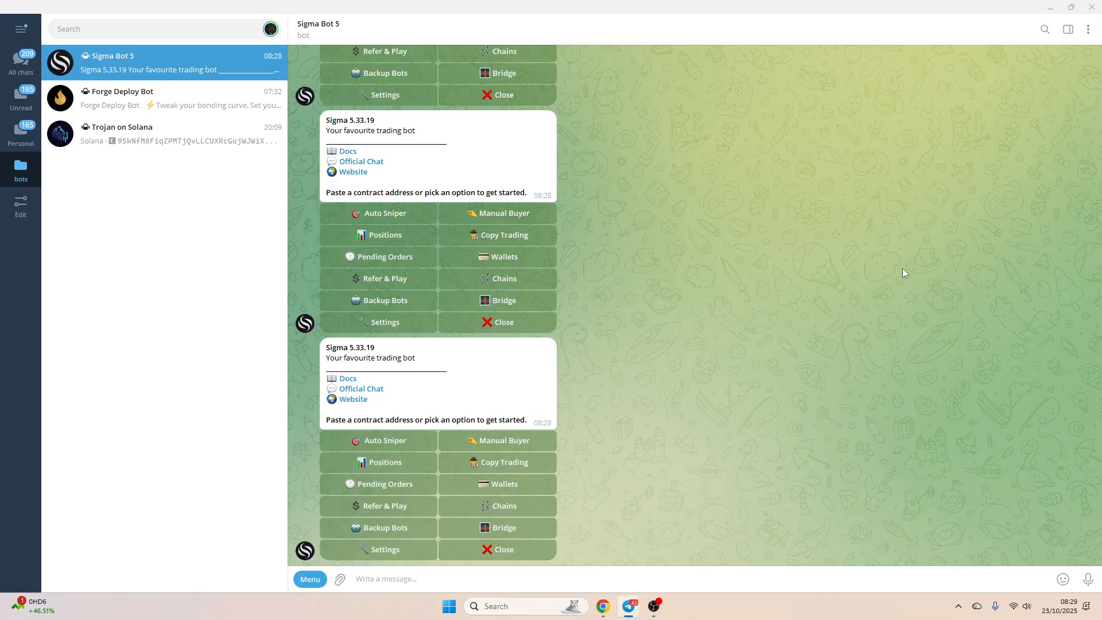
Navigate the Sigma Bot 5 main menu into the Settings menu for the BSC chain.
click(386, 578)
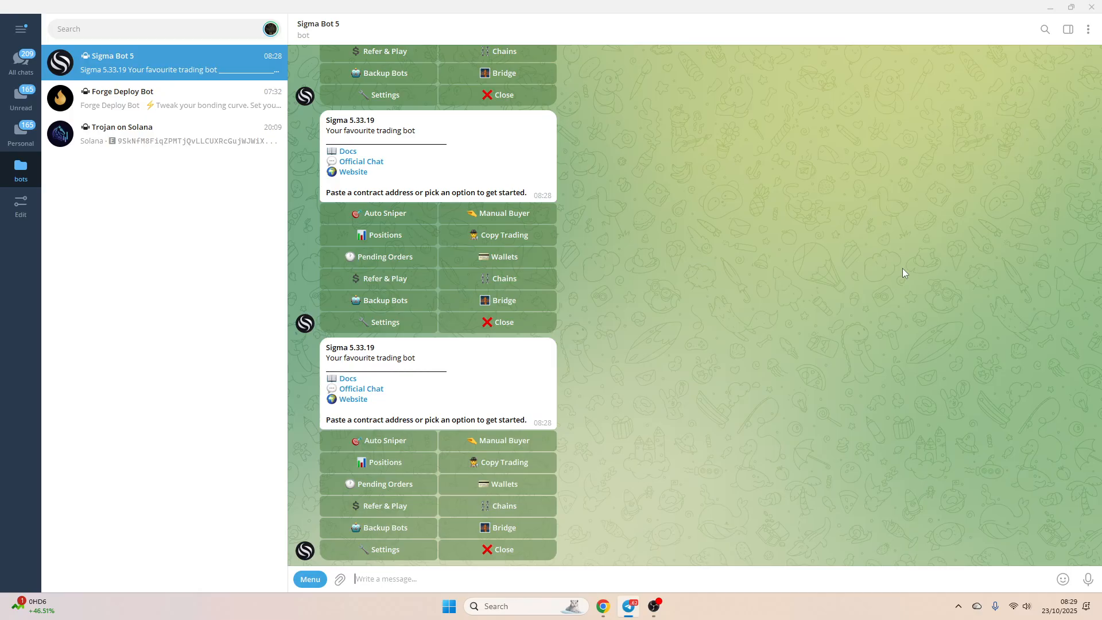
mouse_move(758, 363)
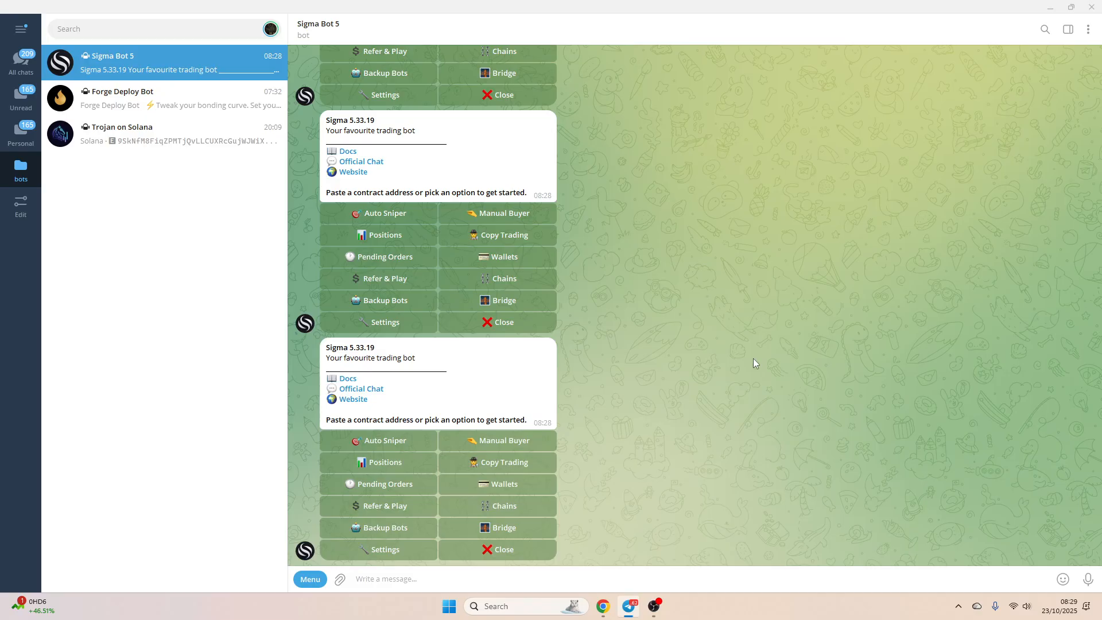
click(387, 579)
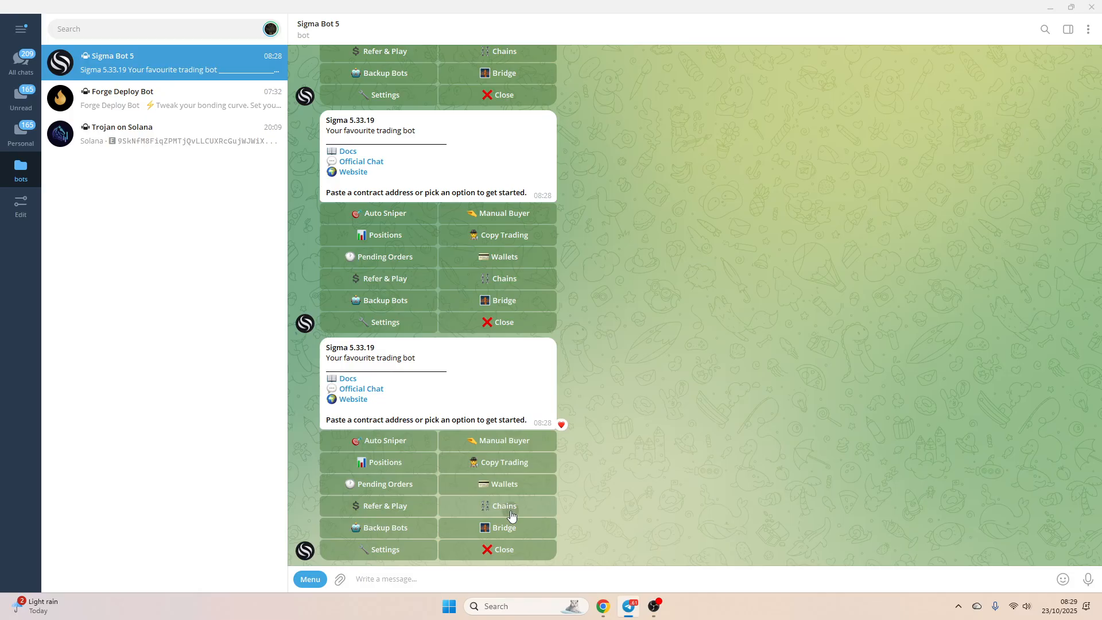
click(504, 505)
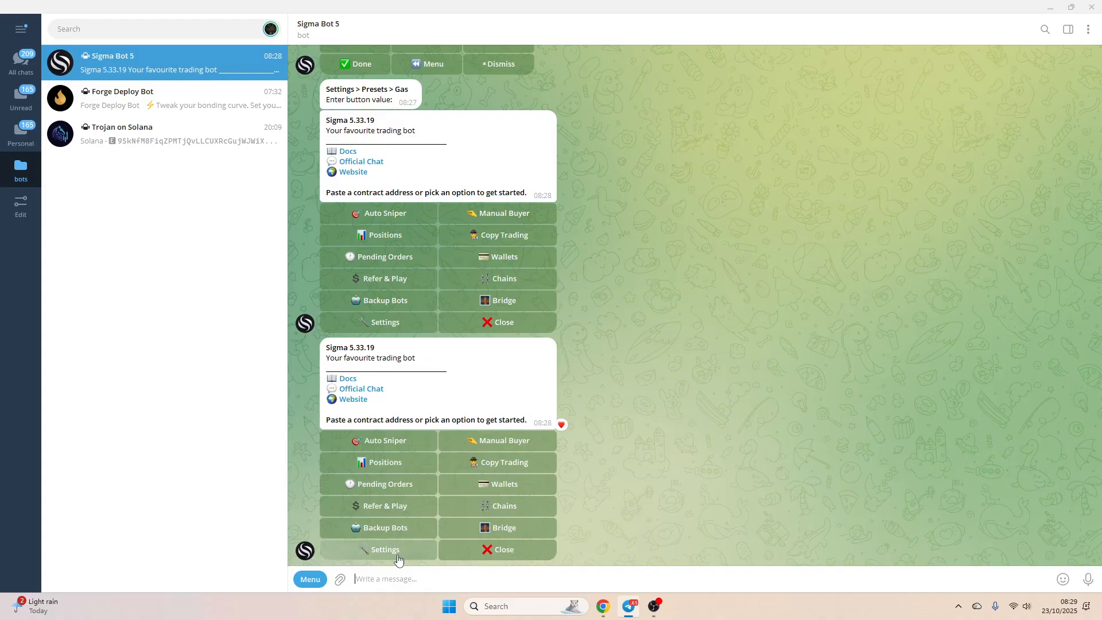
click(384, 549)
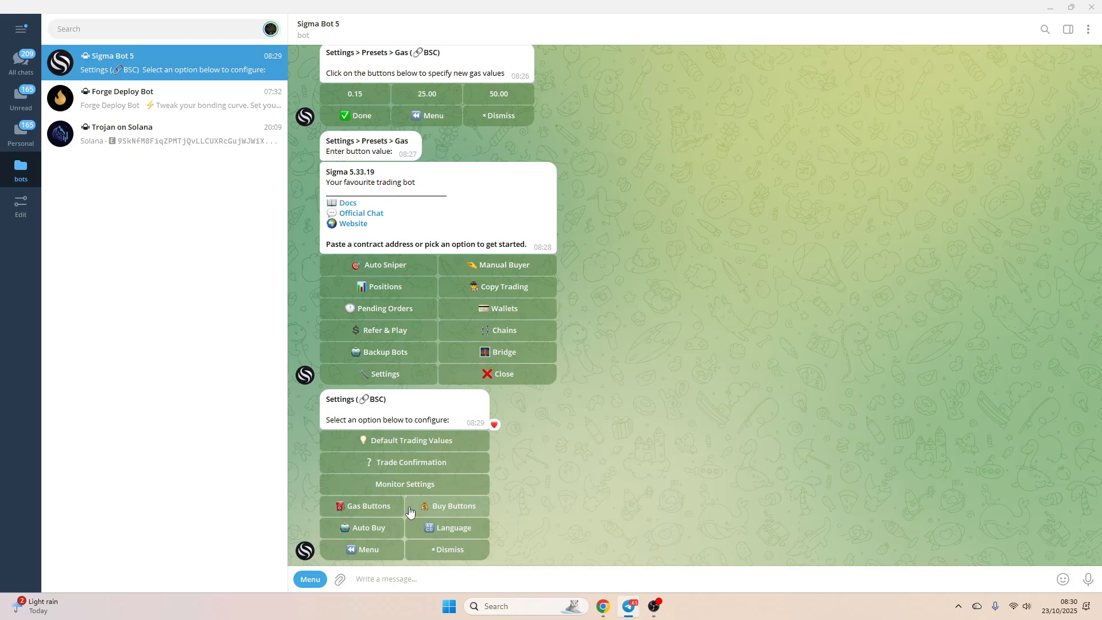
mouse_move(410, 512)
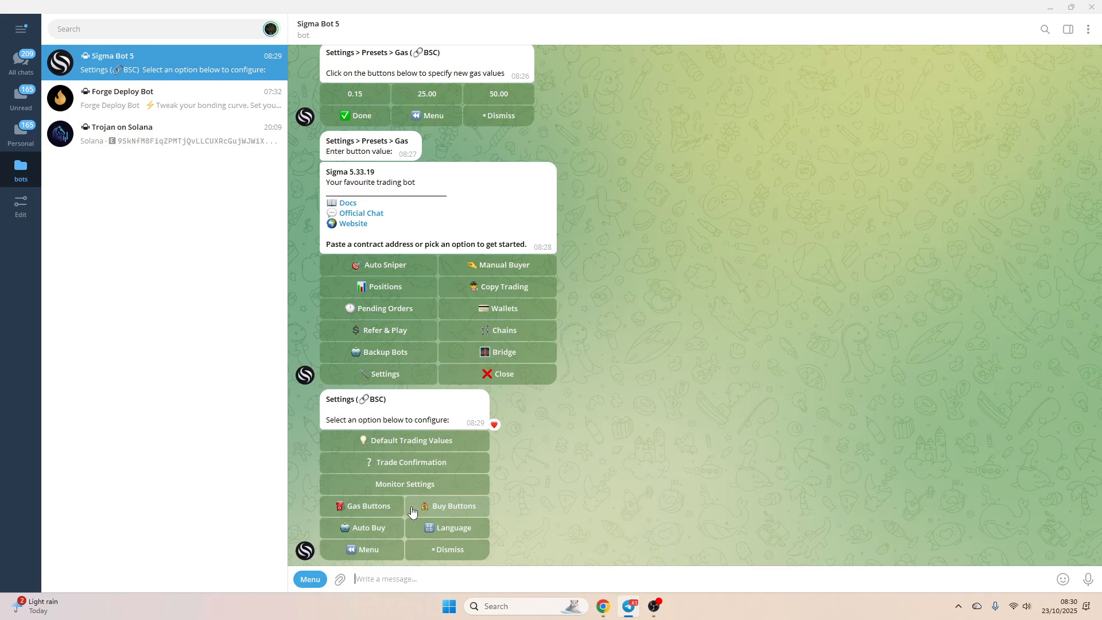
Show the Gas Buttons presets for BSC (10.00, 25.00, 50.00).
click(363, 505)
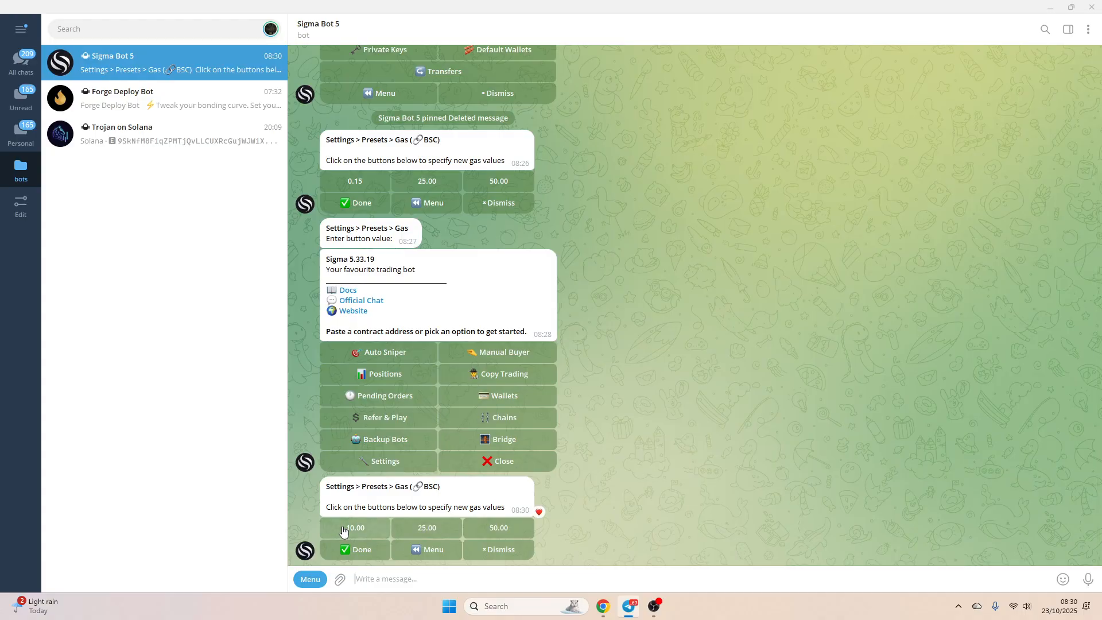
mouse_move(369, 526)
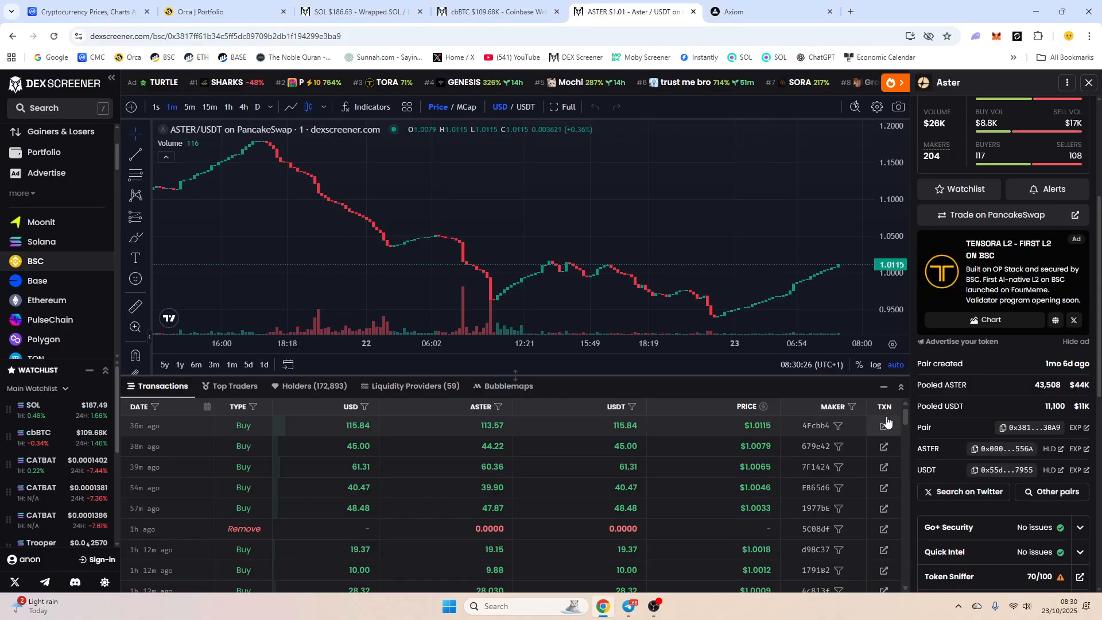
View the latest ASTER buy on BscScan and scroll to its Gas Price.
click(883, 425)
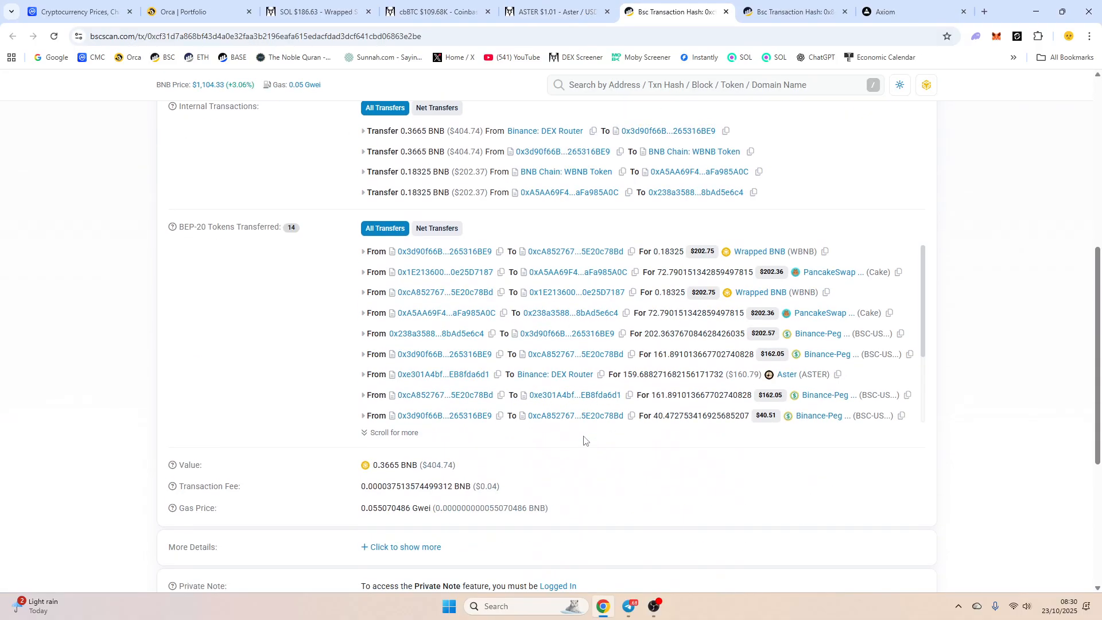
scroll(down, 3)
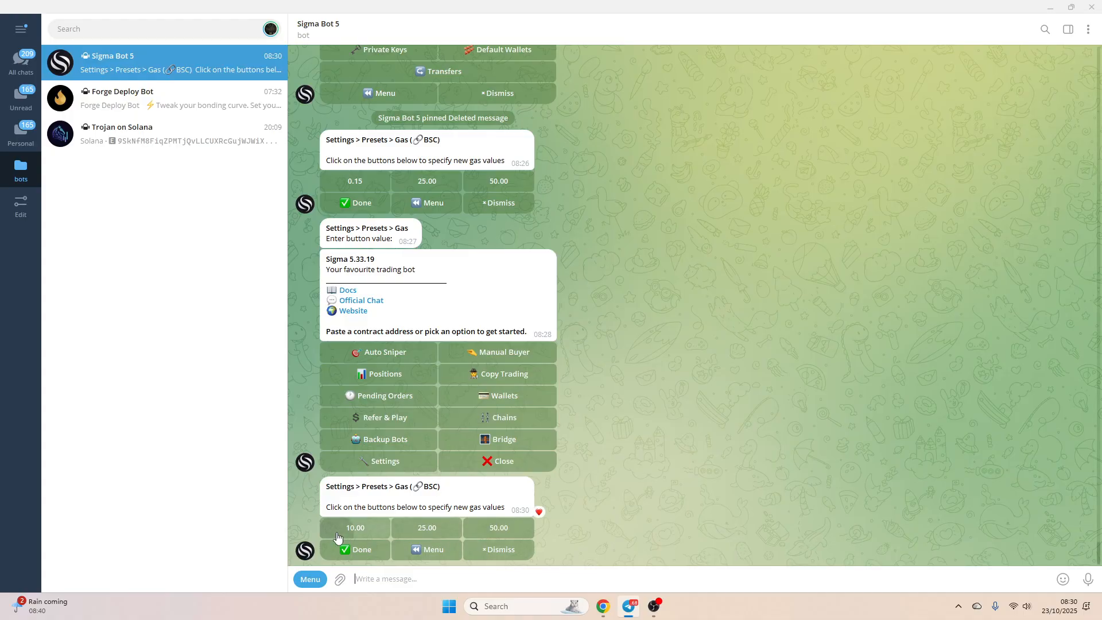
Change the first BSC gas preset from 10.00 to 0.10.
click(355, 527)
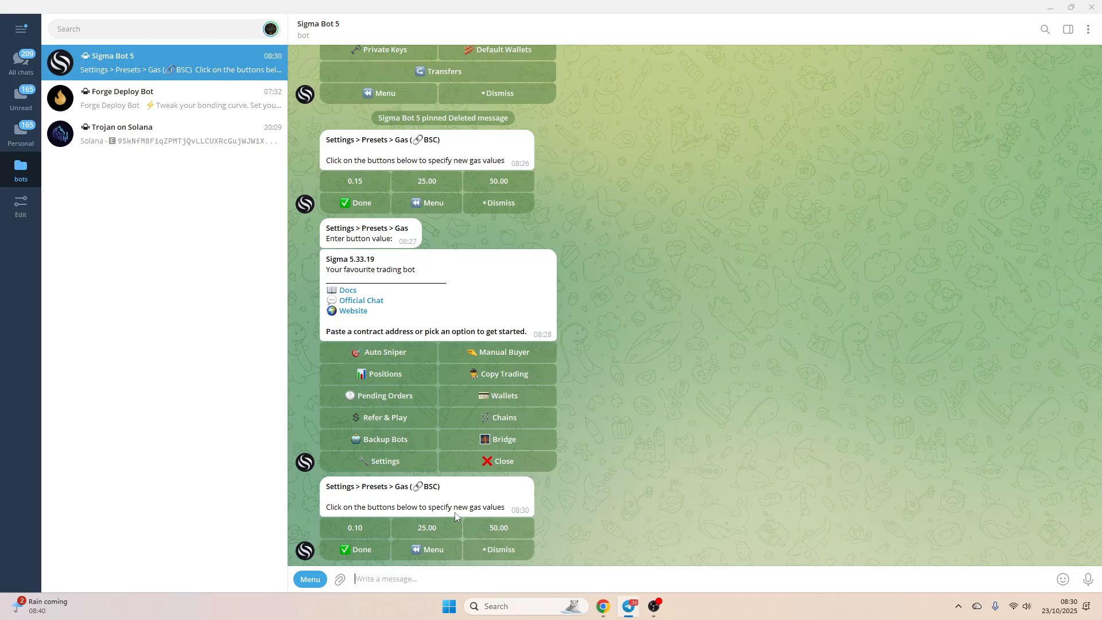
mouse_move(497, 526)
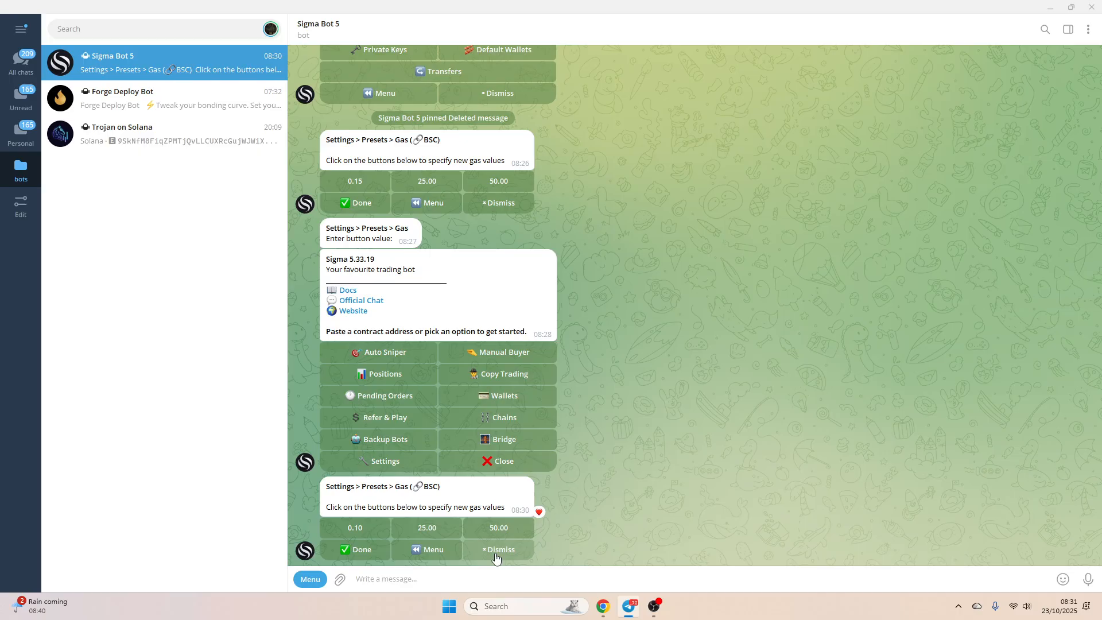
mouse_move(363, 540)
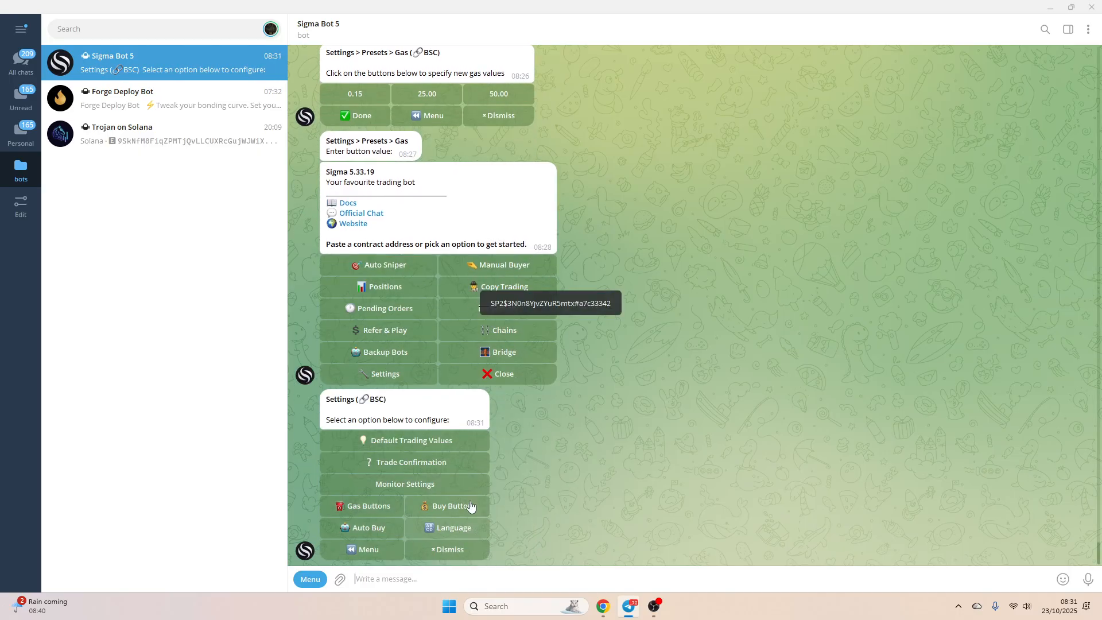
Set the first two BSC buy-amount presets to 0.001 and 0.005 via Buy Buttons.
click(451, 505)
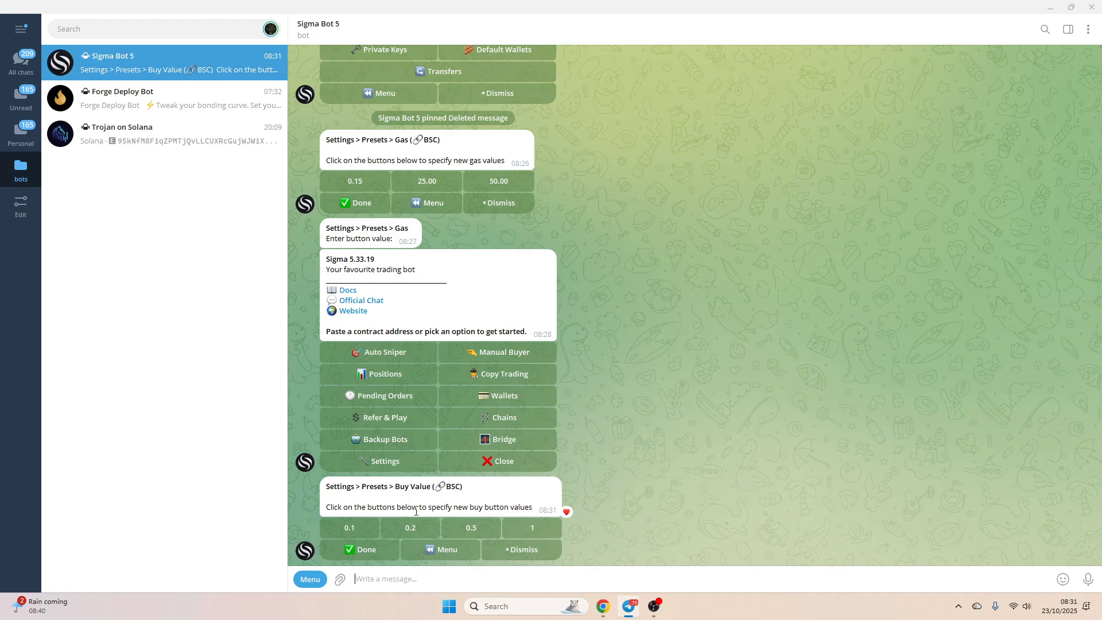
mouse_move(350, 527)
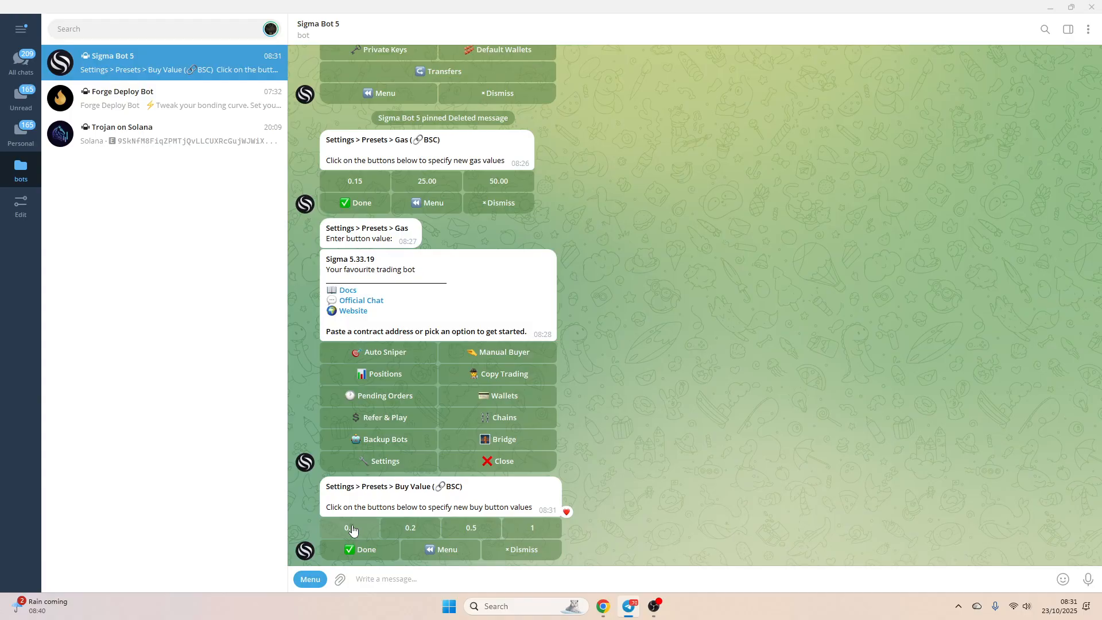
click(355, 528)
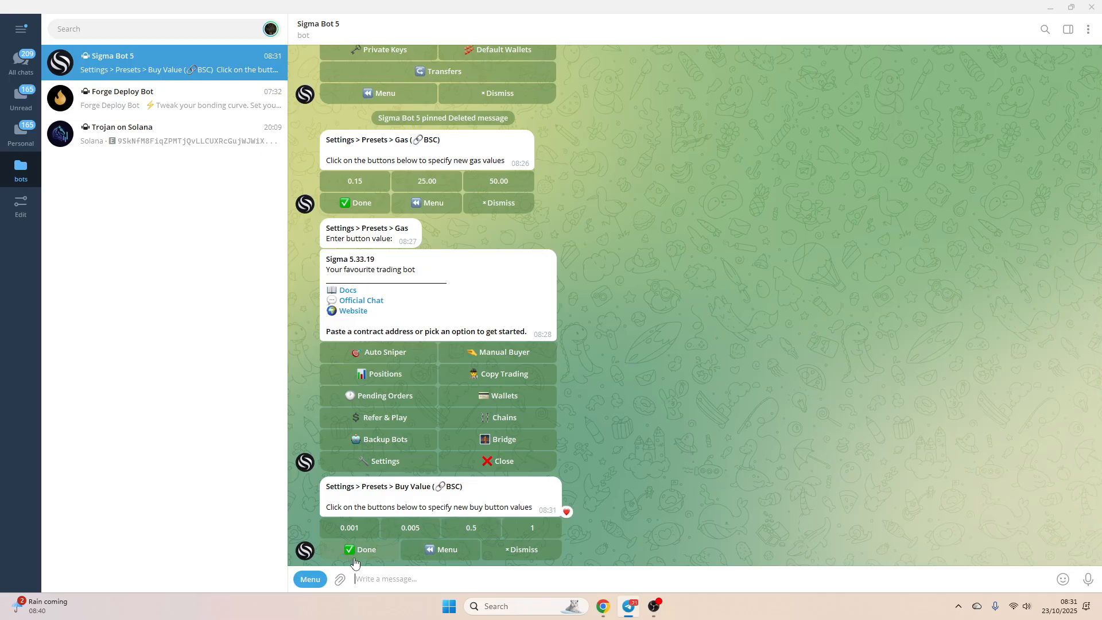
mouse_move(470, 528)
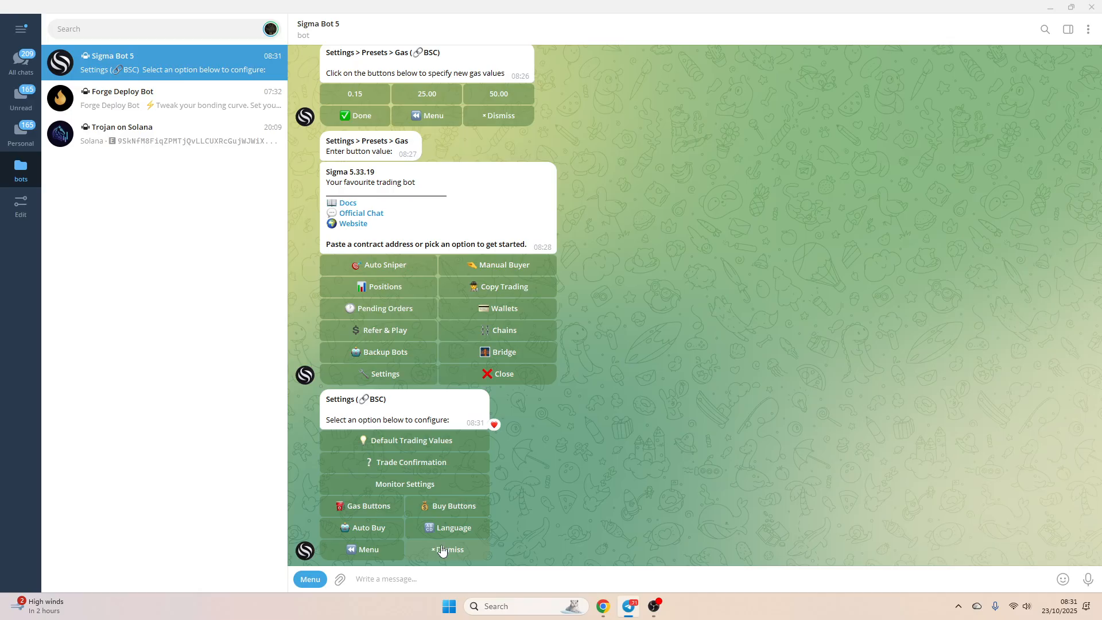
Dismiss settings, view the bot's BSC wallet at $0 and copy its address.
click(449, 548)
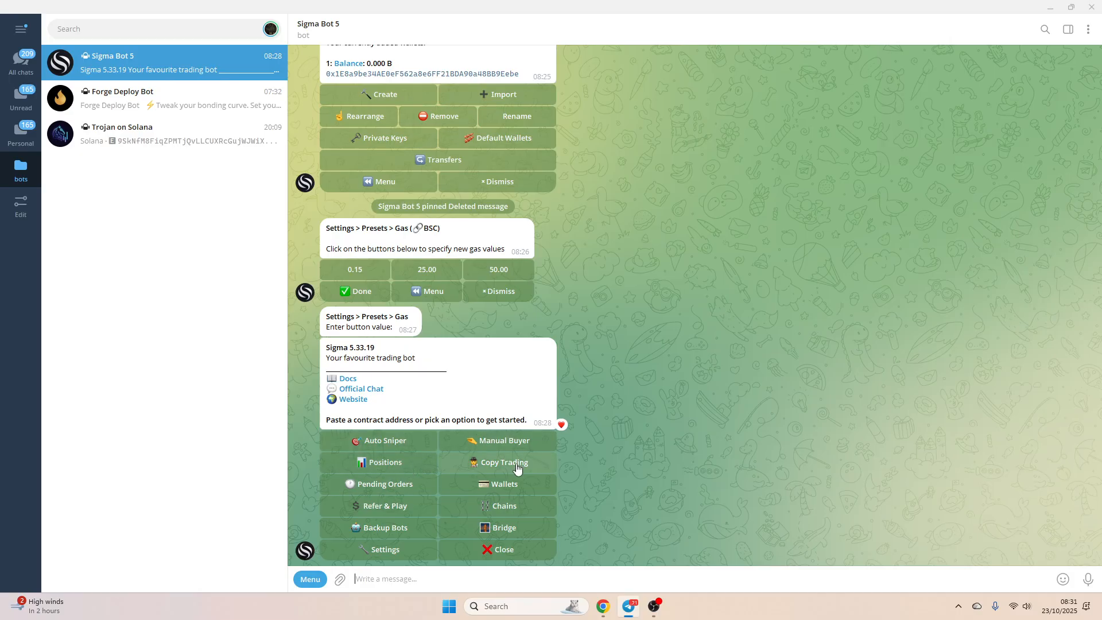
mouse_move(380, 450)
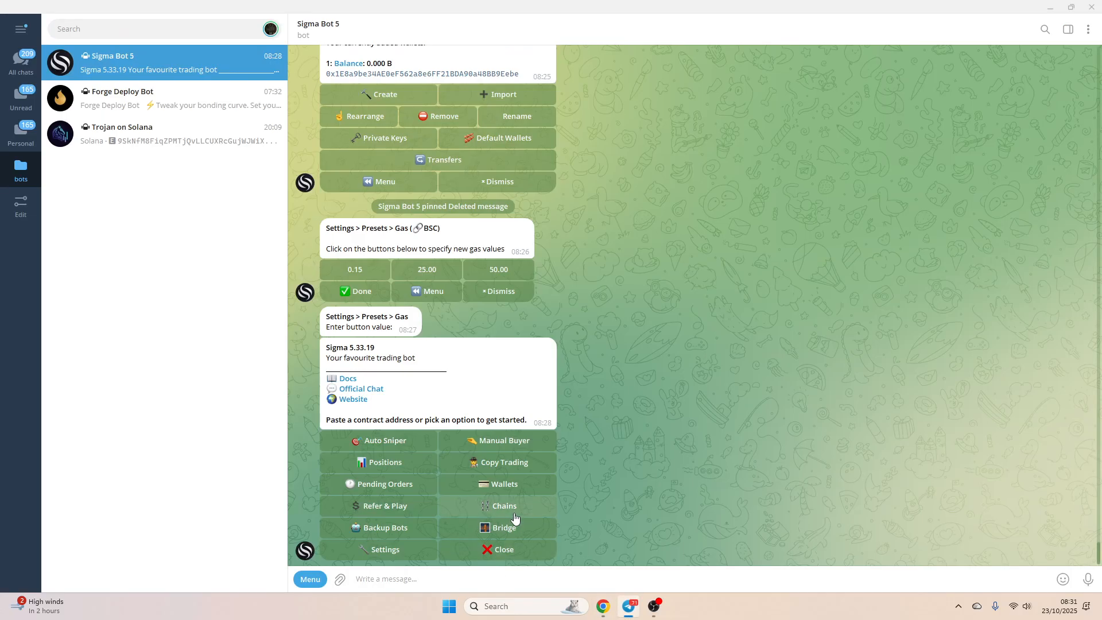
click(504, 483)
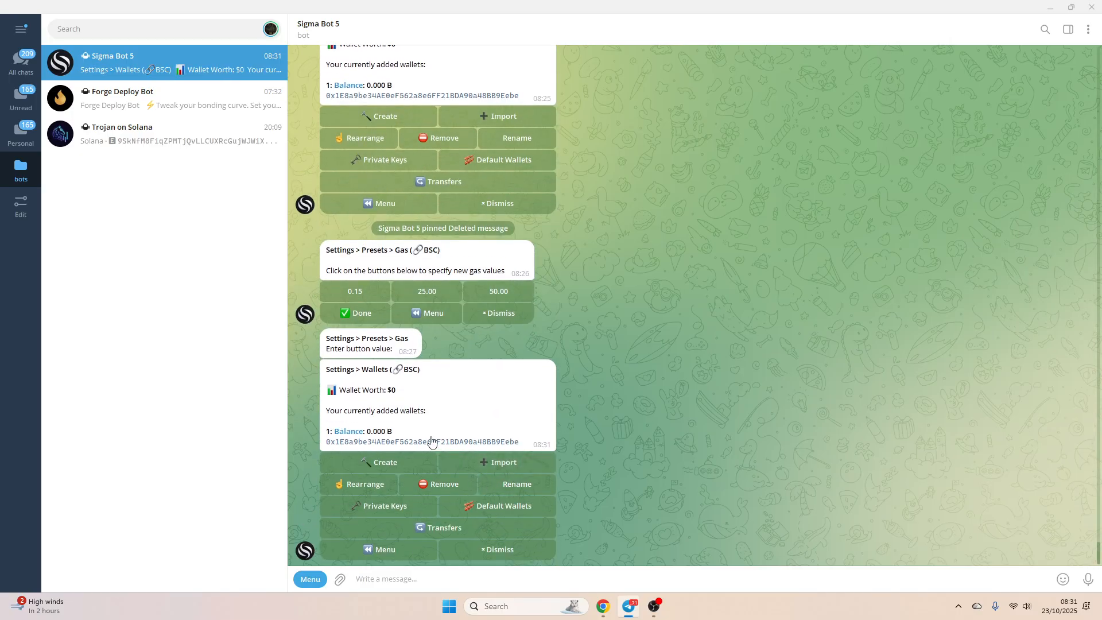
click(421, 441)
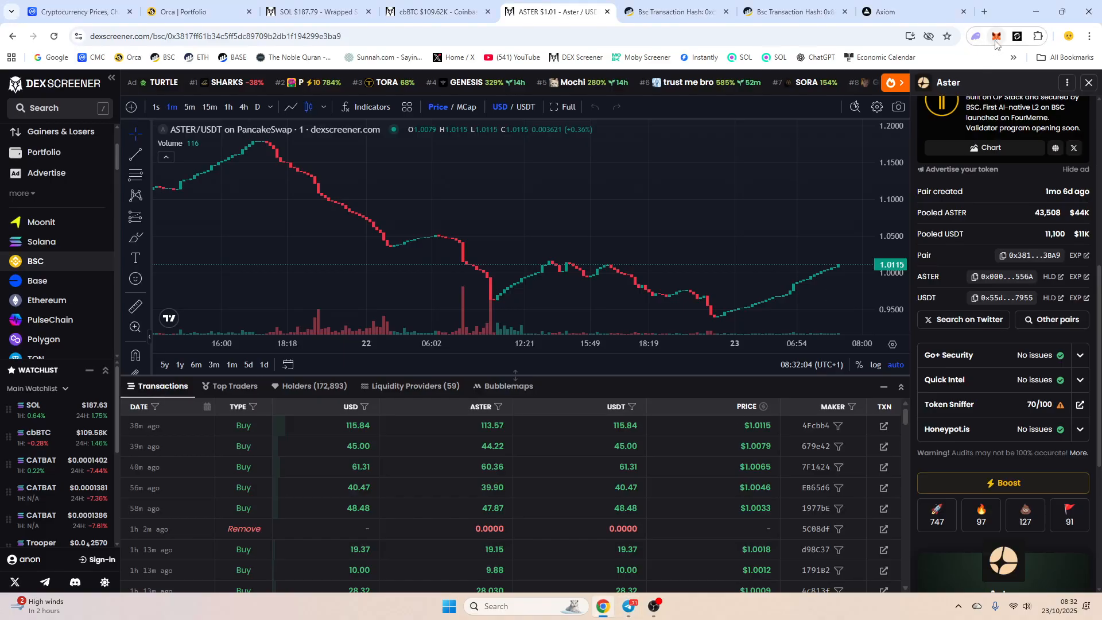
Send 0.01 BNB from MetaMask Account 1 to the bot wallet ending 9Eebe.
click(996, 36)
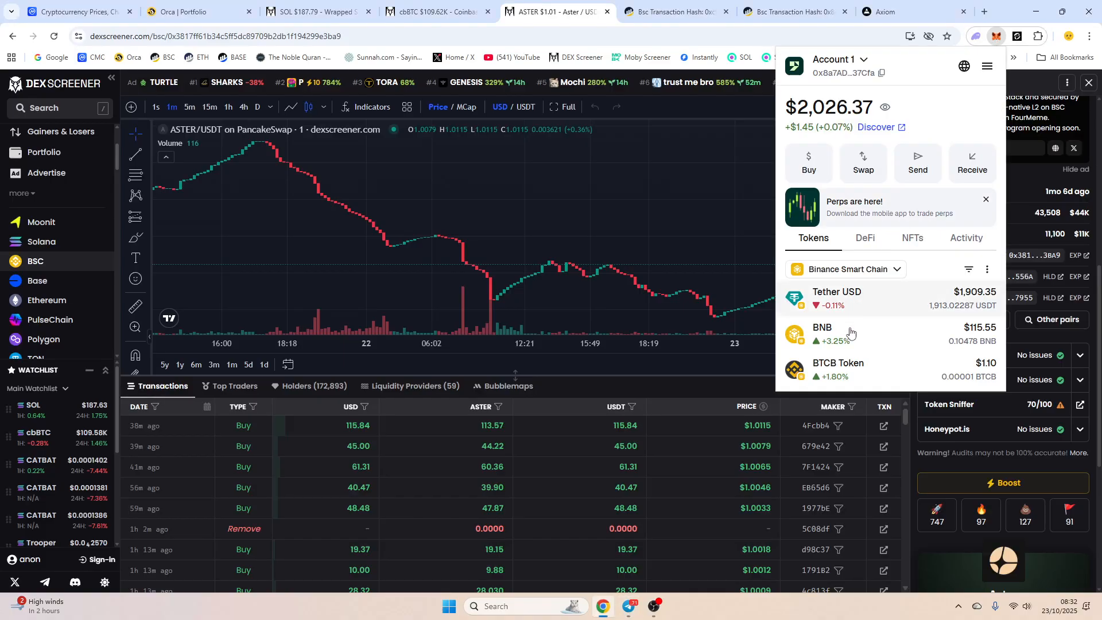
click(822, 333)
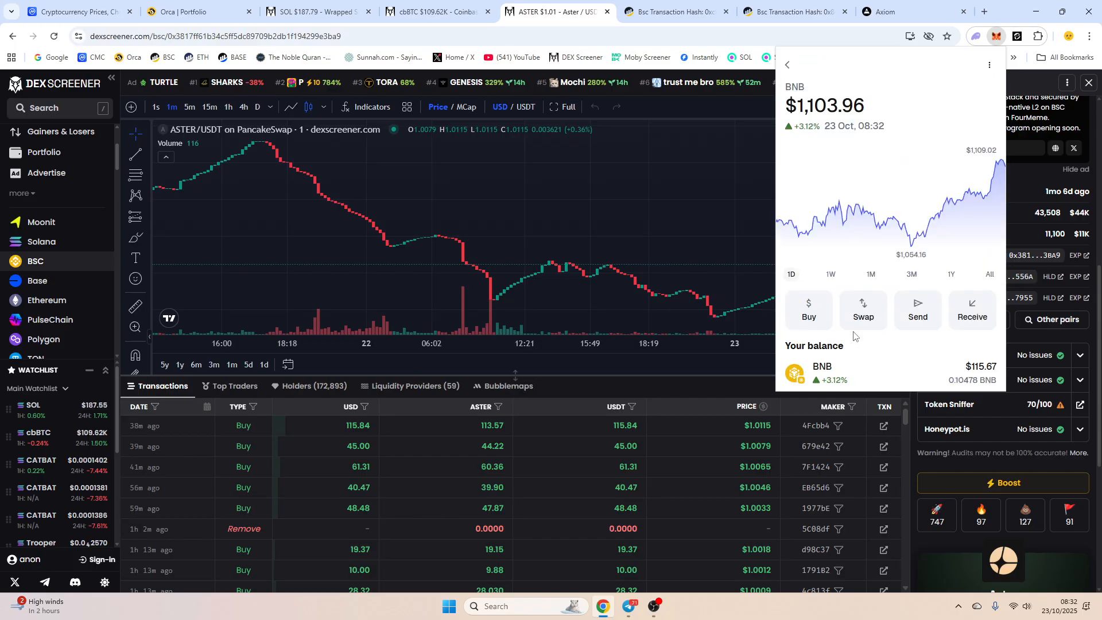
click(917, 310)
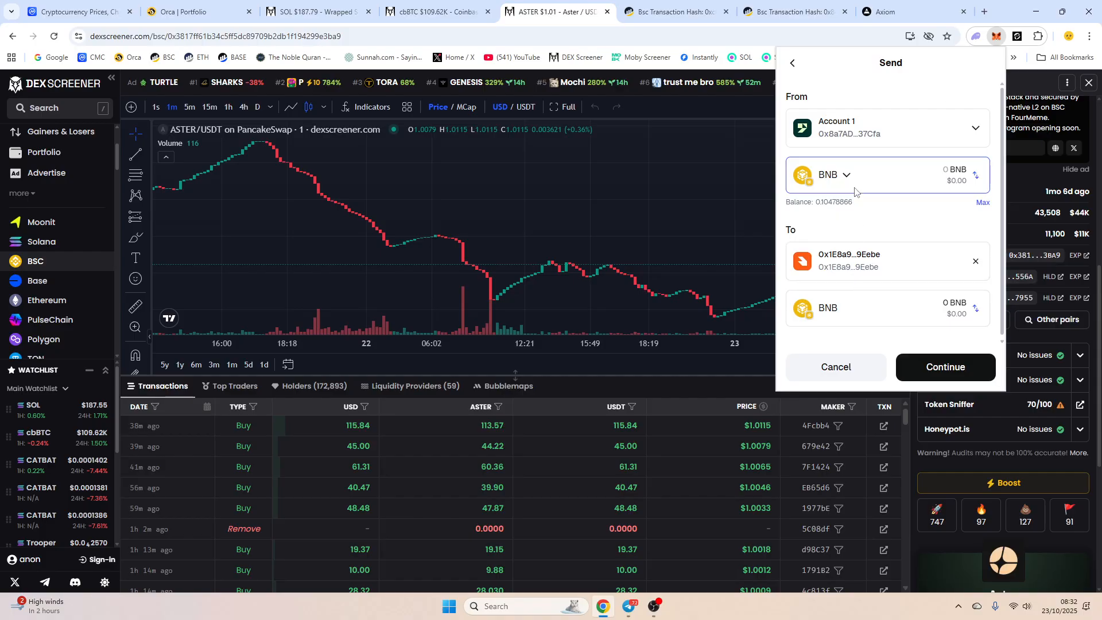
text(0.01)
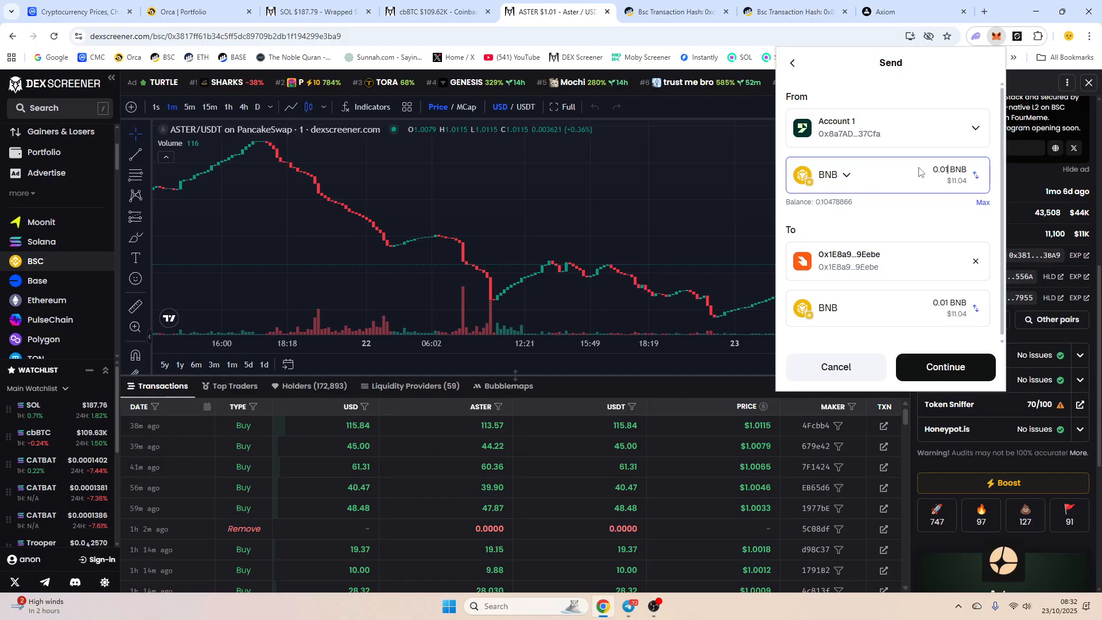
click(944, 366)
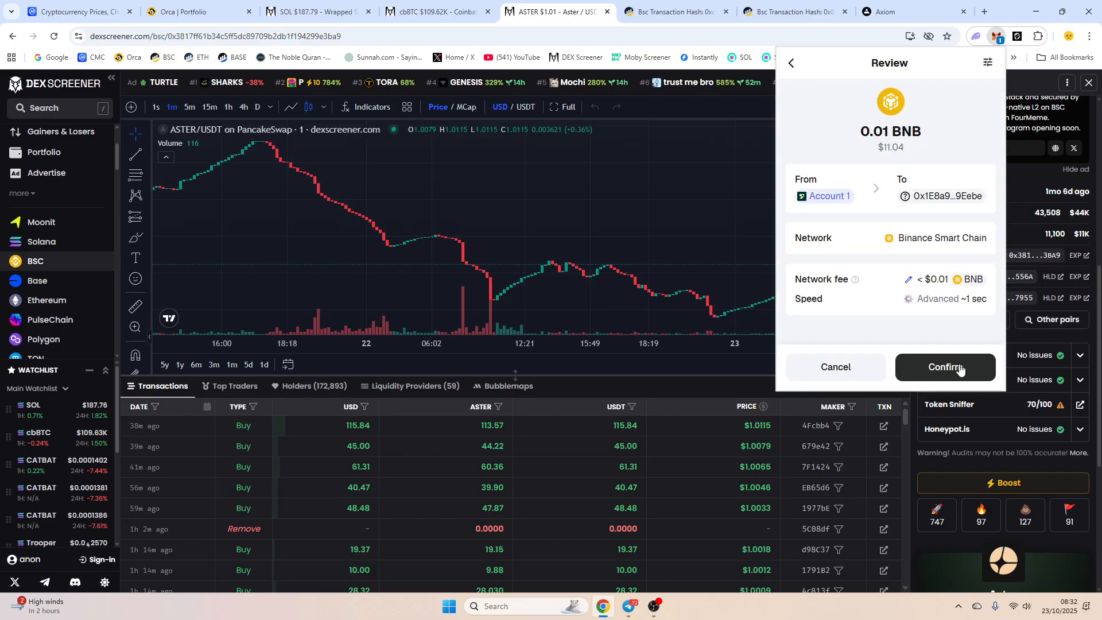
click(945, 368)
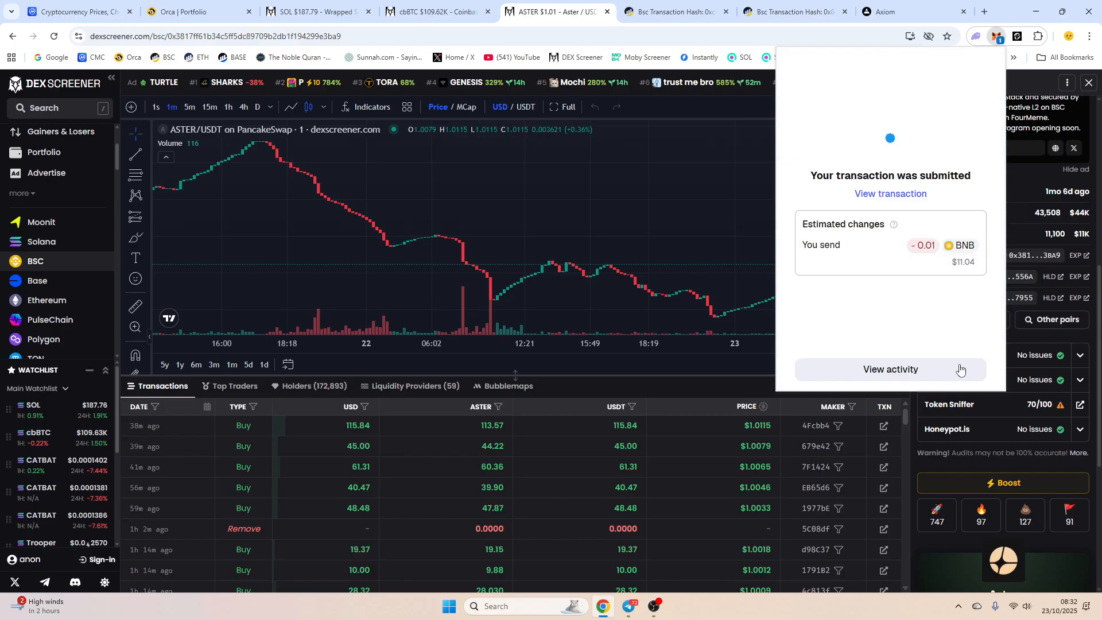
Verify the Sent 0.01 BNB entry in MetaMask activity and return to Telegram.
click(889, 368)
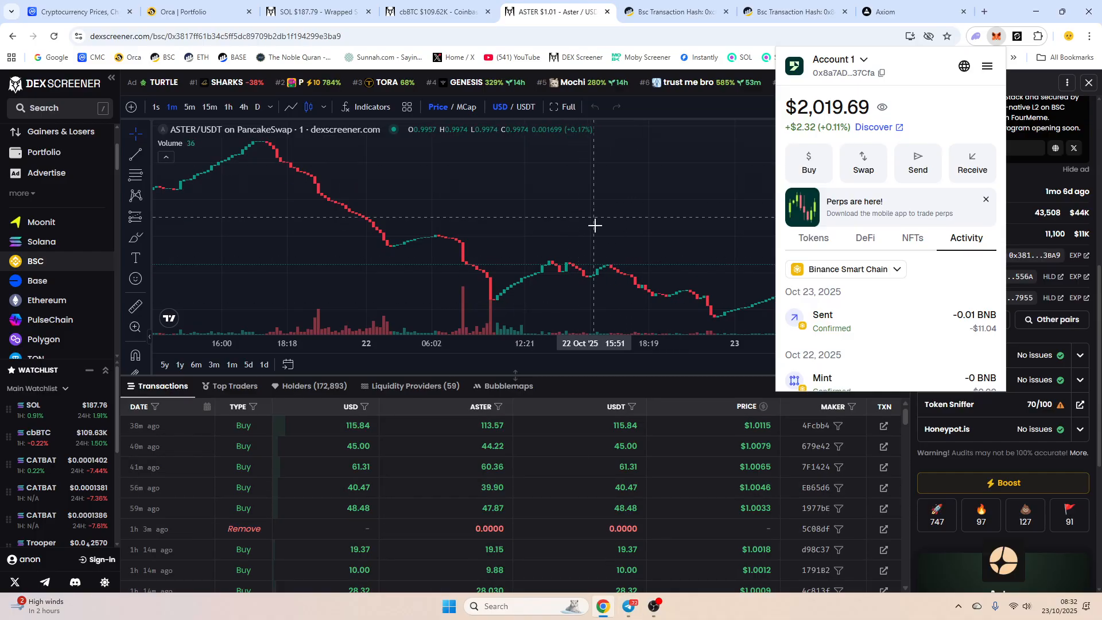
click(1003, 277)
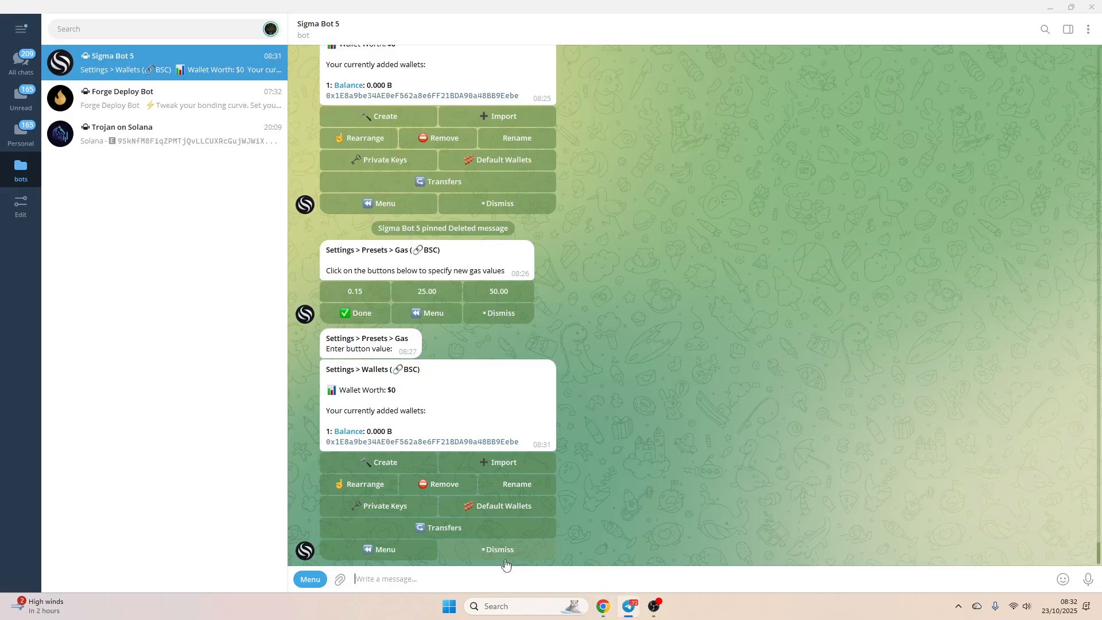
Paste the ASTER contract address 0x000Ae314…556A to load its token monitor showing 0.01 BNB.
text(0x000Ae314E2A2172a039B26378814C252734f556A)
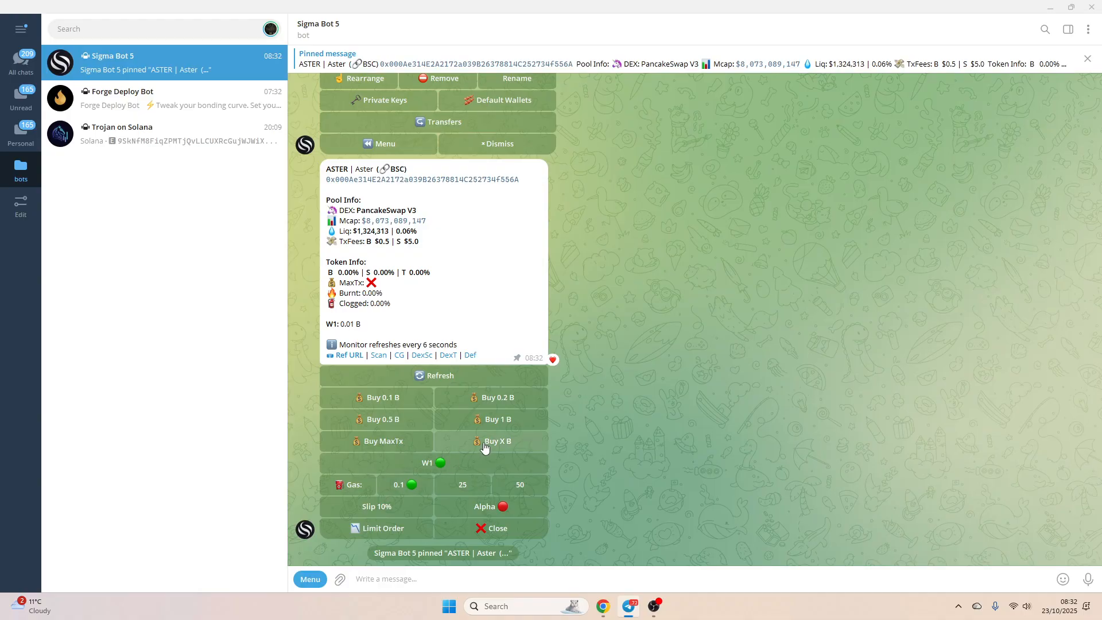
mouse_move(496, 448)
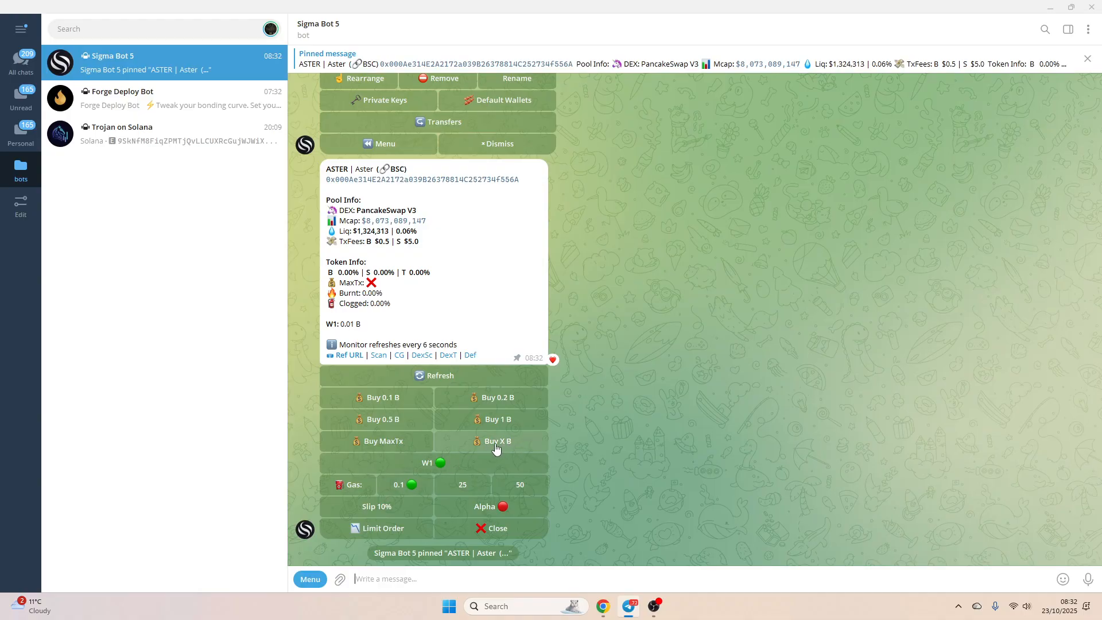
mouse_move(400, 444)
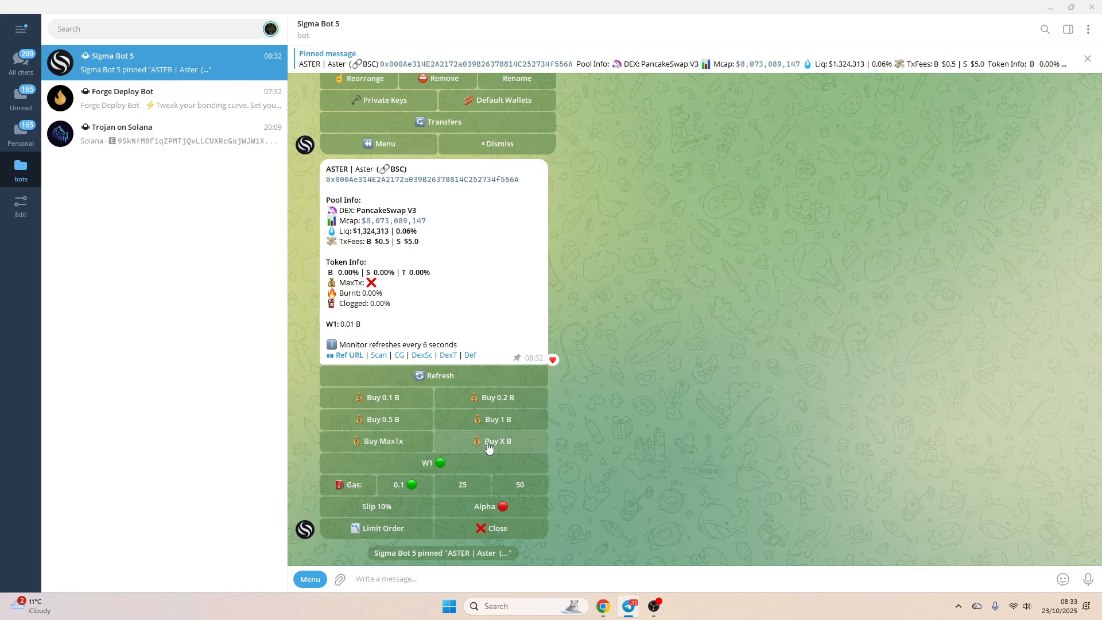
Buy ASTER with a custom amount of 0.001 BNB and await confirmation.
click(497, 441)
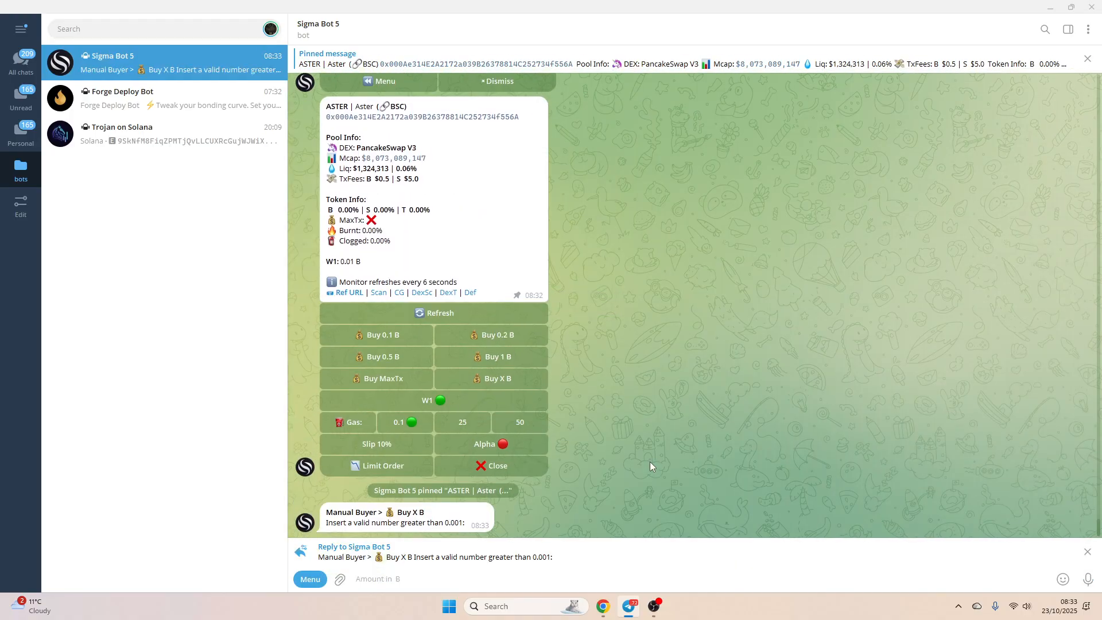
text(0.00)
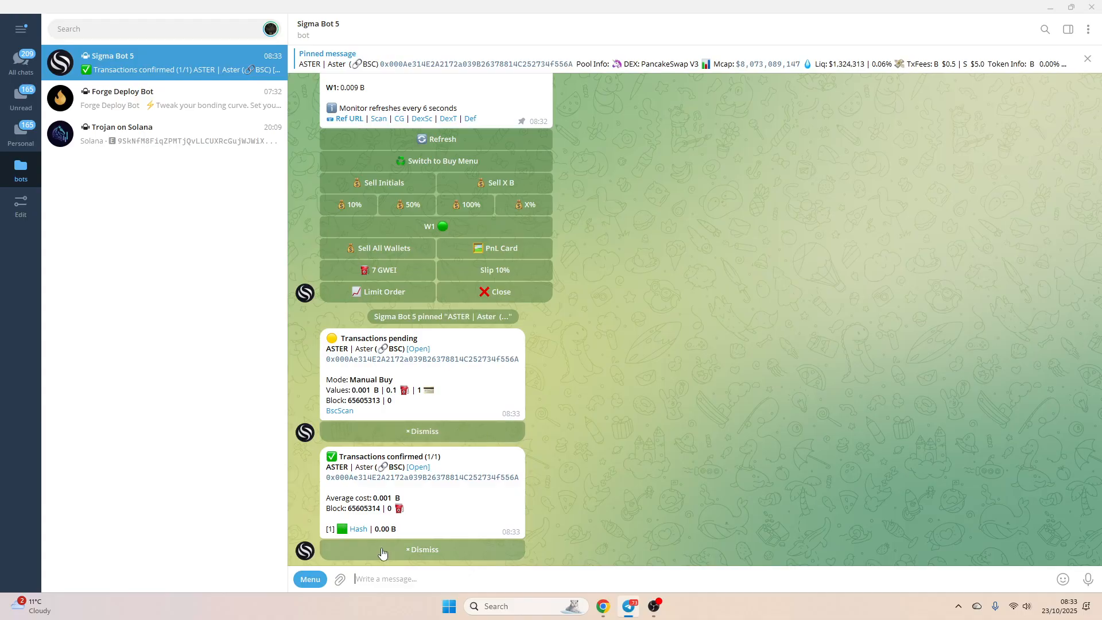
mouse_move(391, 489)
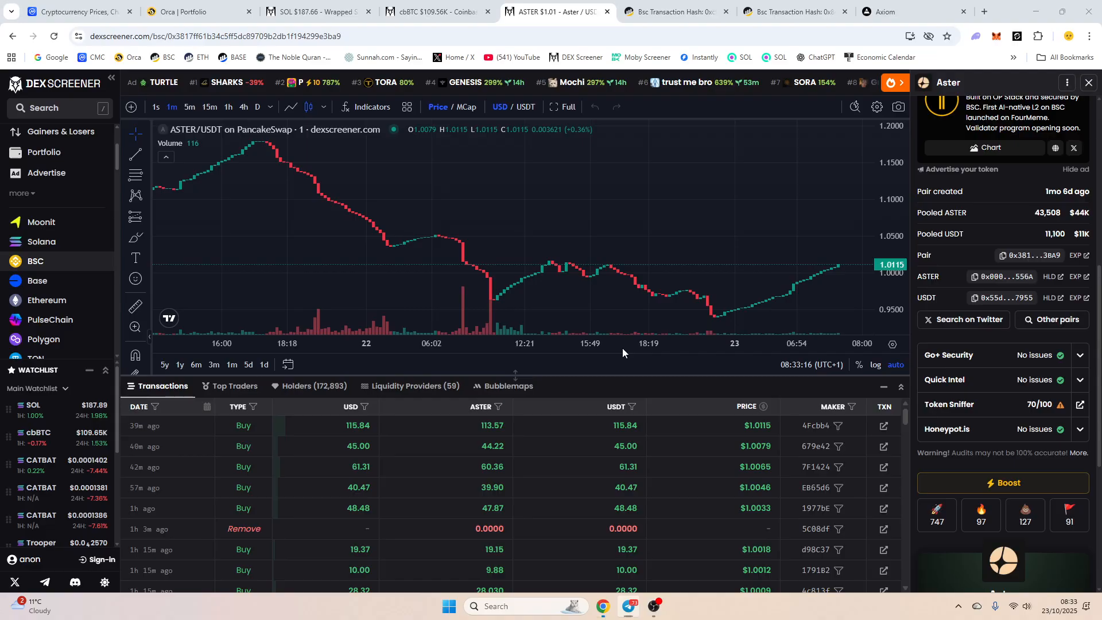
Review the buy transaction on BscScan: 0.001 BNB value, ~1.08 ASTER, 0.1 Gwei gas.
click(914, 12)
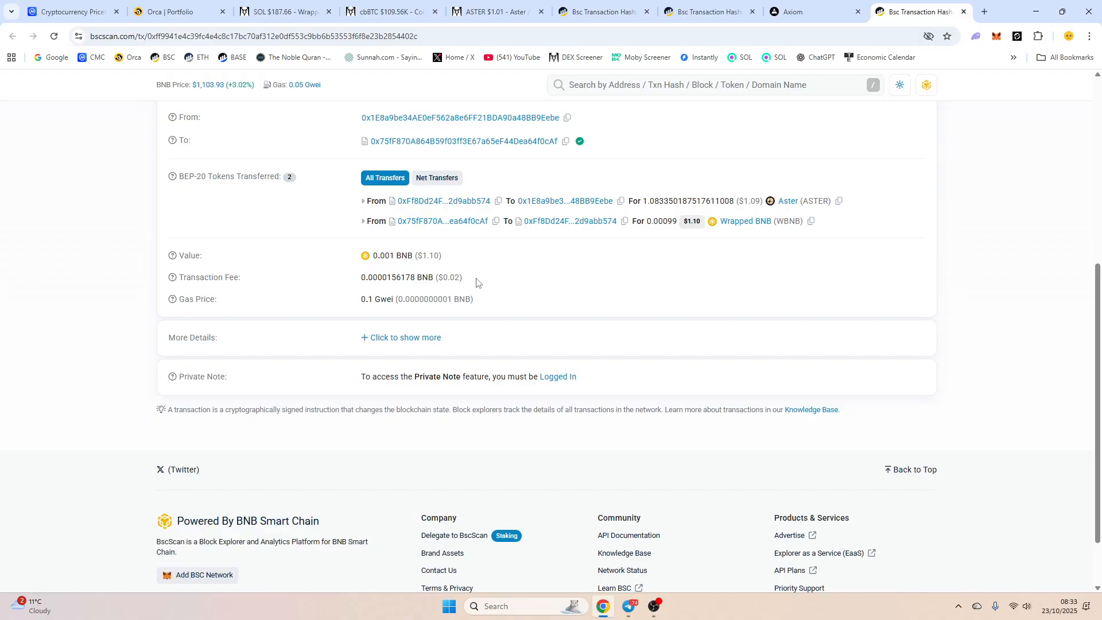
mouse_move(410, 318)
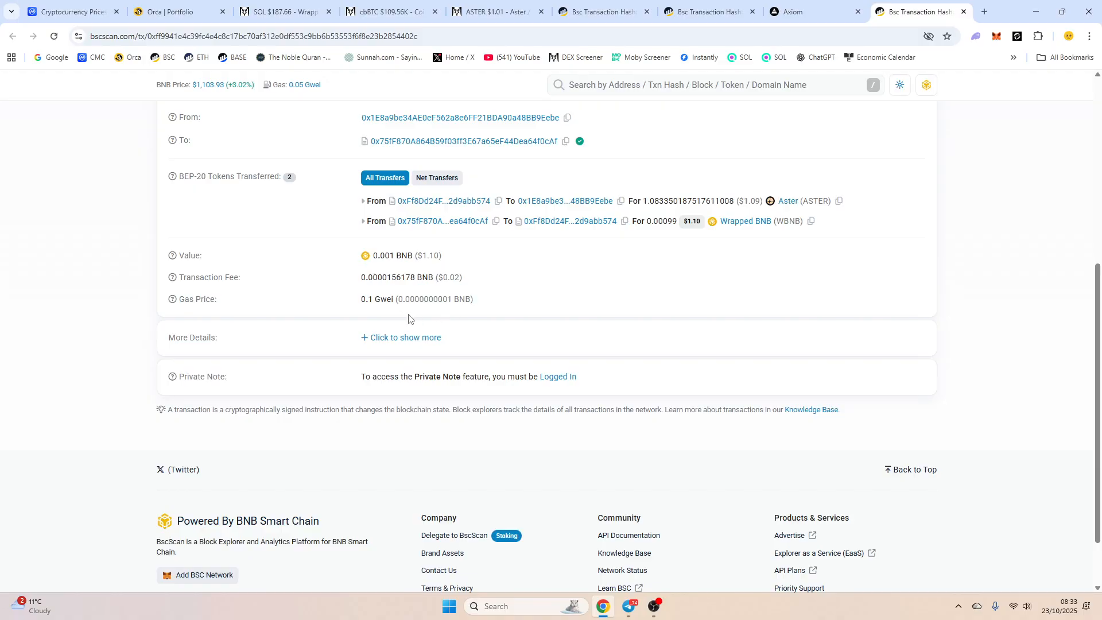
triple_click(416, 298)
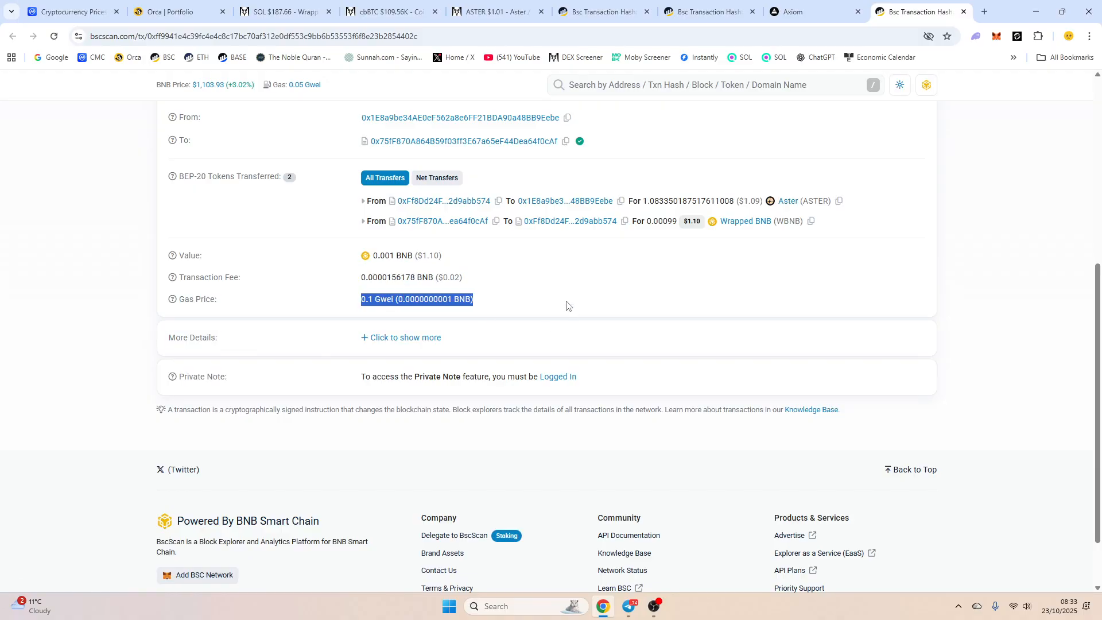
click(566, 305)
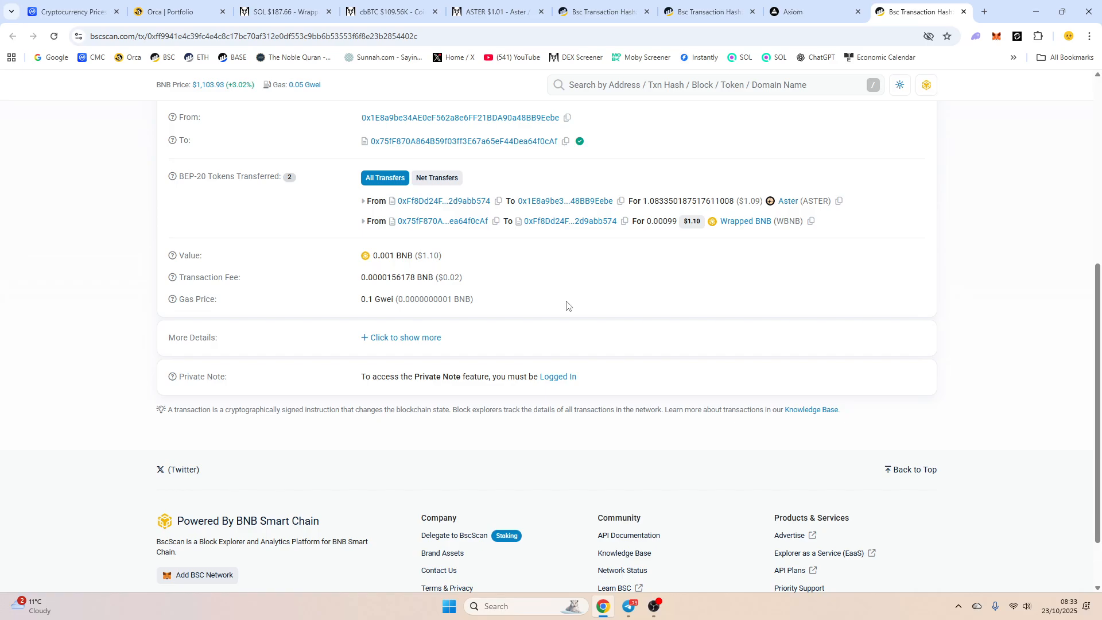
mouse_move(772, 175)
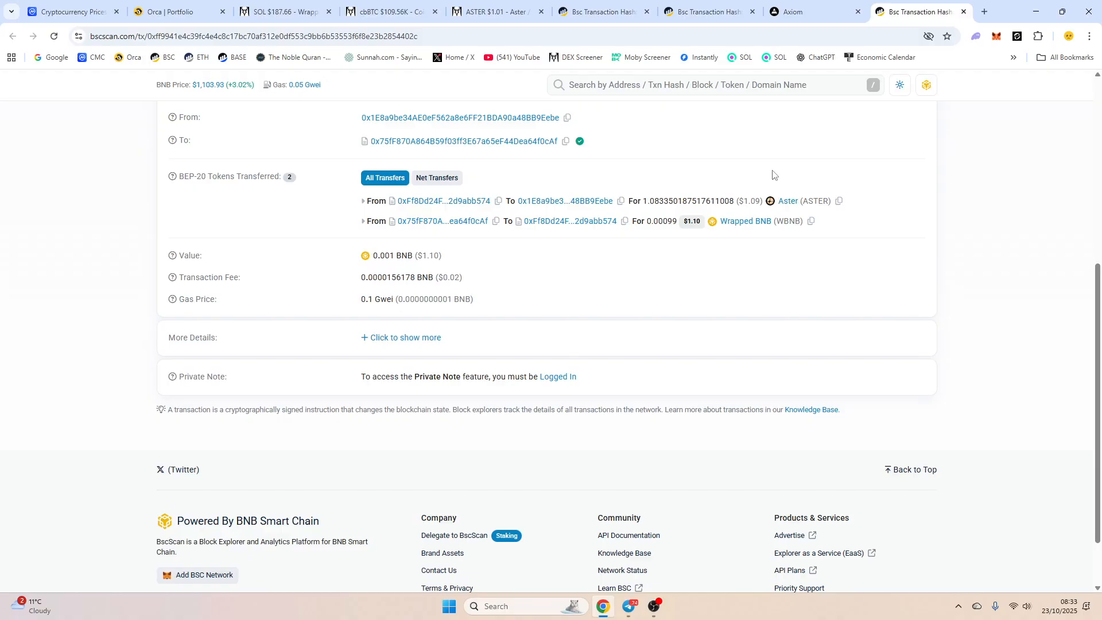
mouse_move(633, 599)
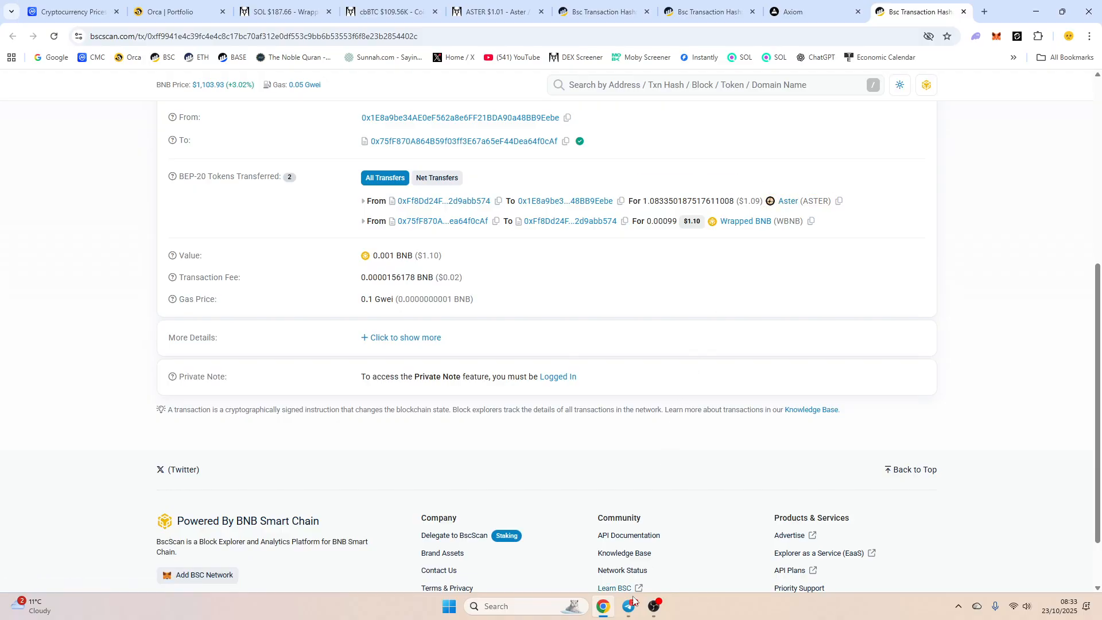
Show Sigma Bot's Positions summary with $10 net worth and the ASTER holding at -2.88% PnL.
click(650, 606)
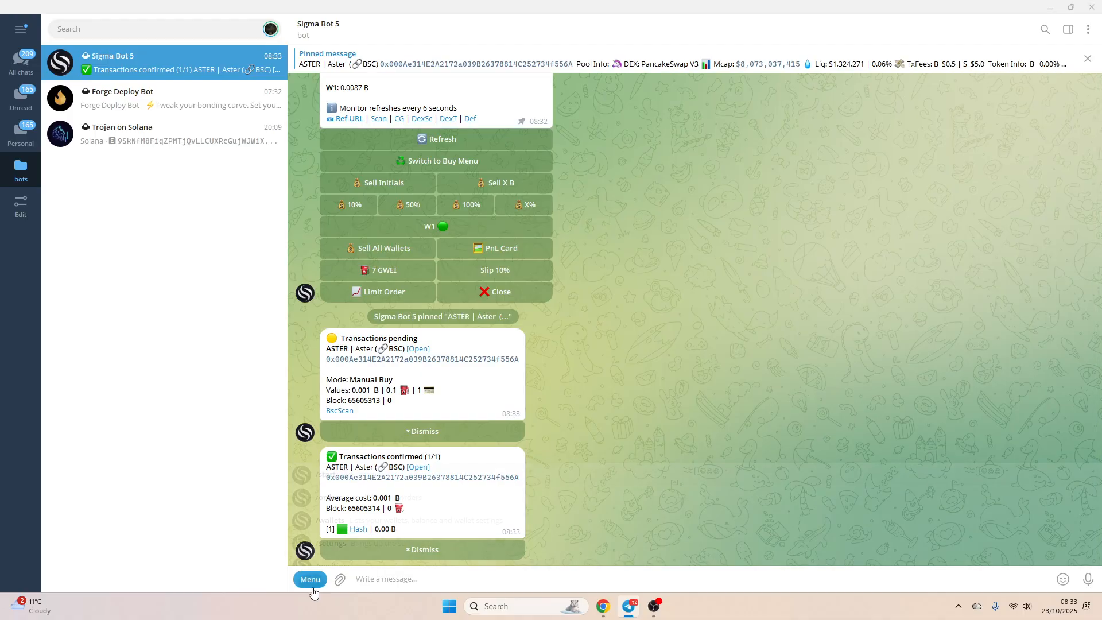
click(309, 578)
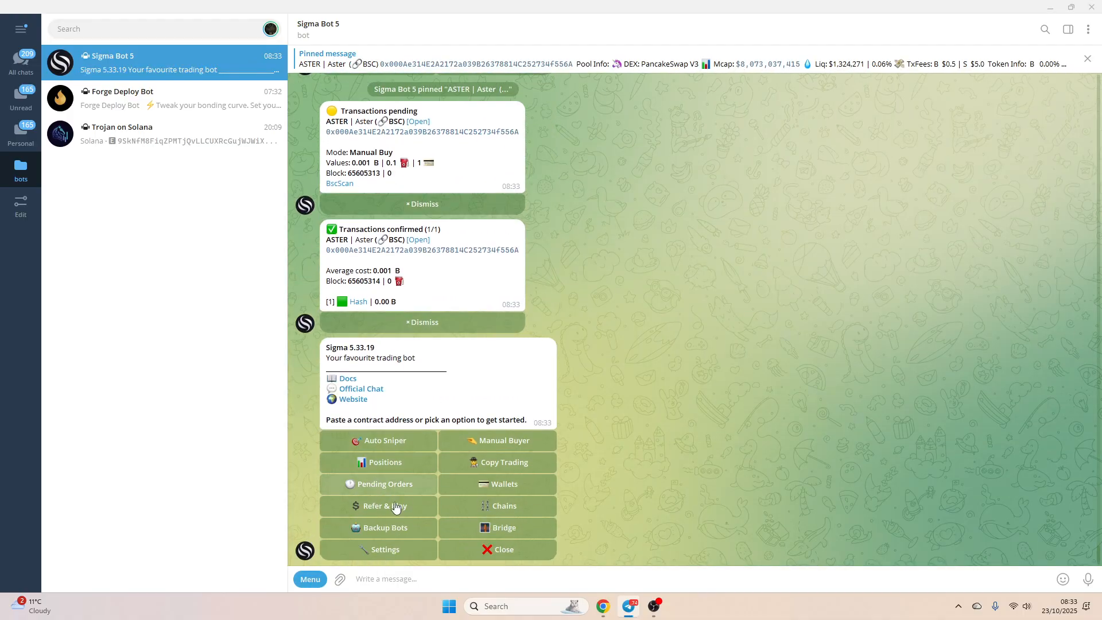
click(385, 461)
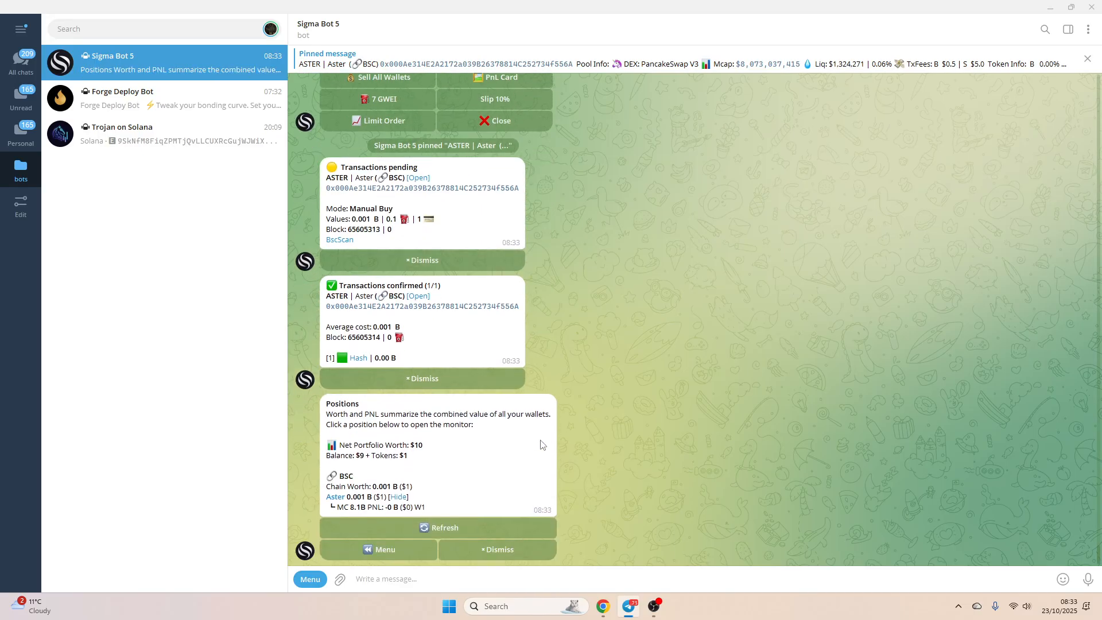
mouse_move(458, 420)
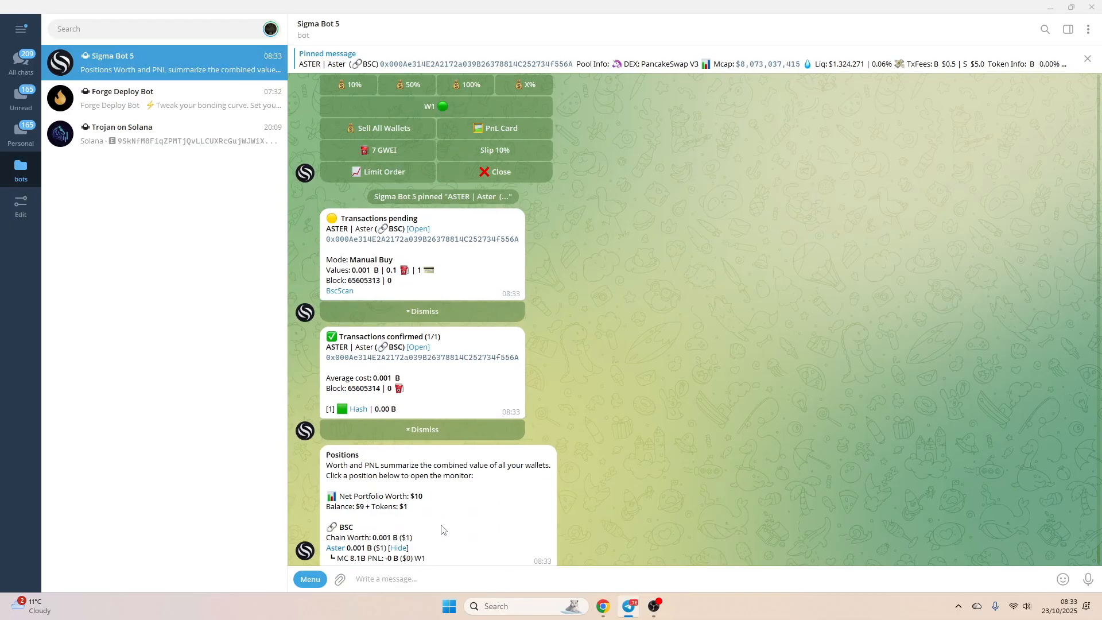
scroll(down, 3)
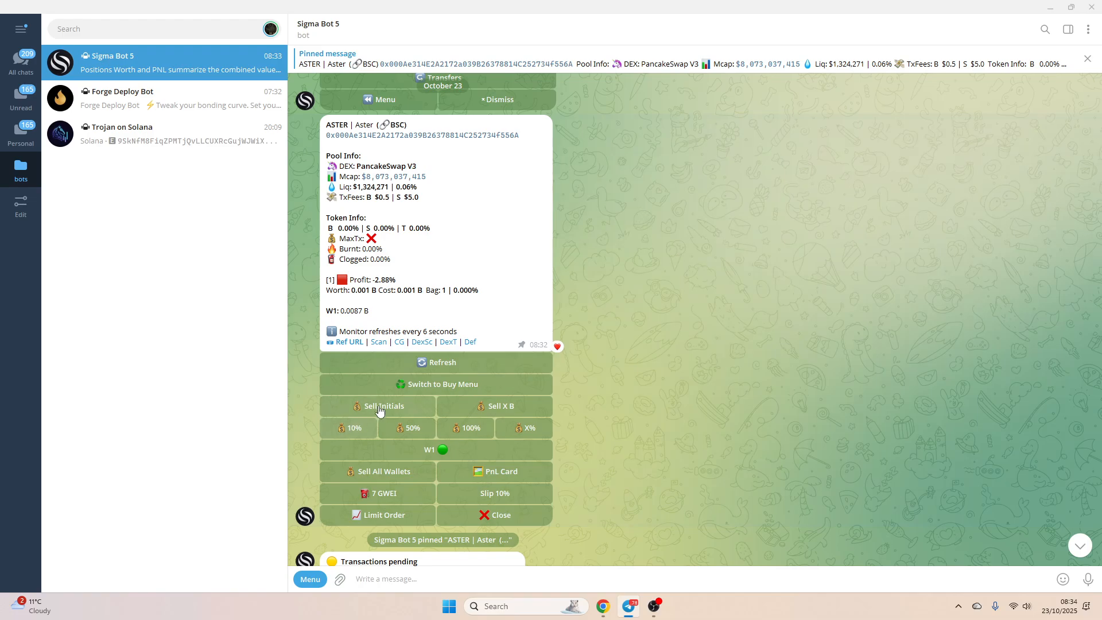
mouse_move(499, 405)
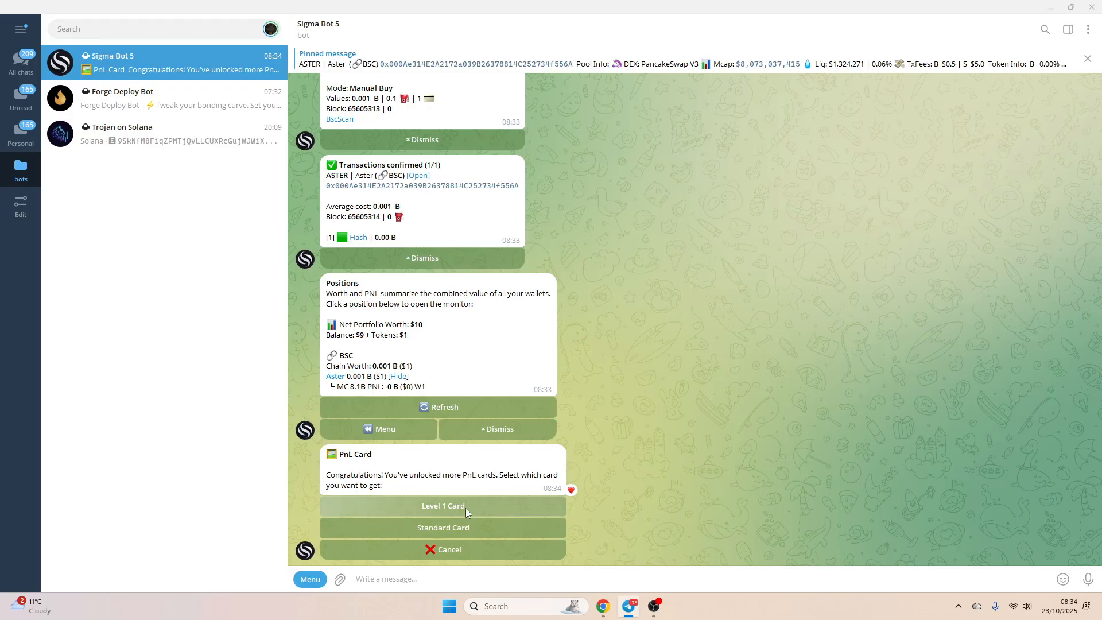
Request a Level 1 PnL card image for the ASTER position.
click(443, 505)
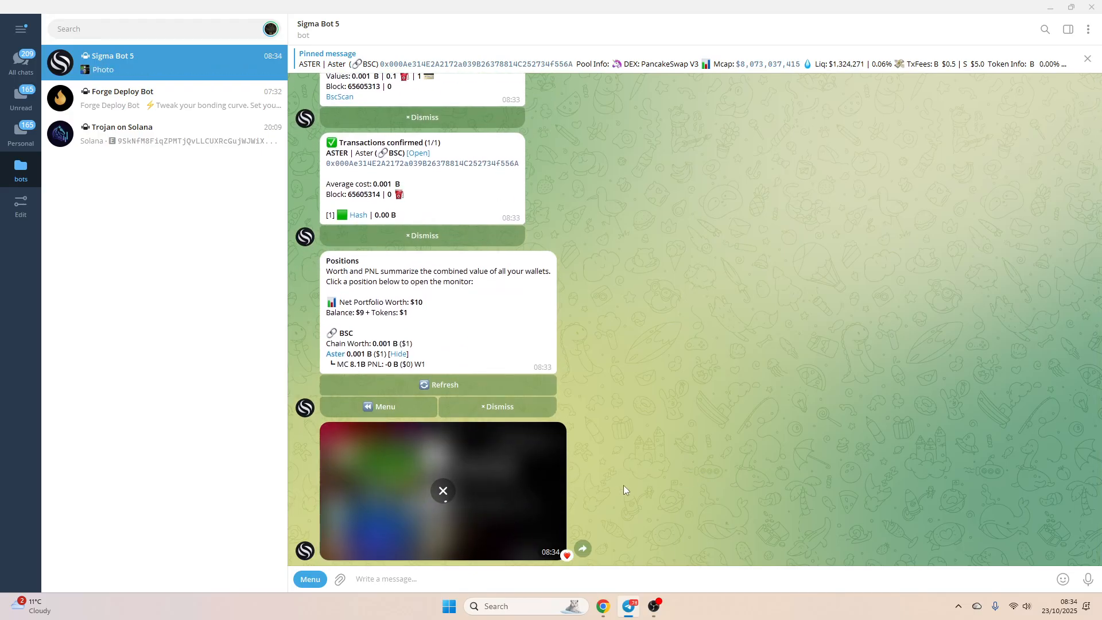